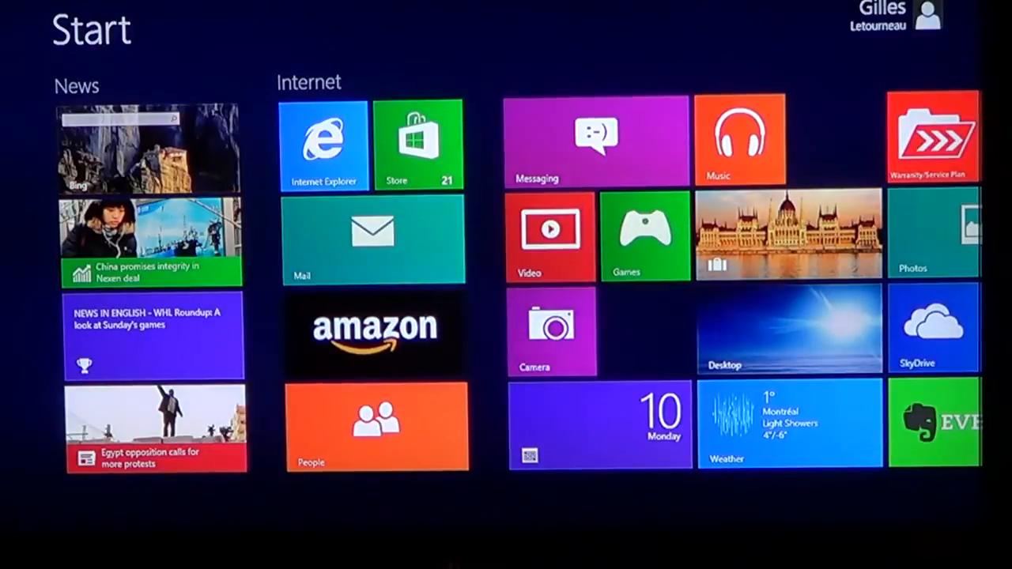
# Search 'security' from the Start screen and filter the results to Settings.
pyautogui.write('se')
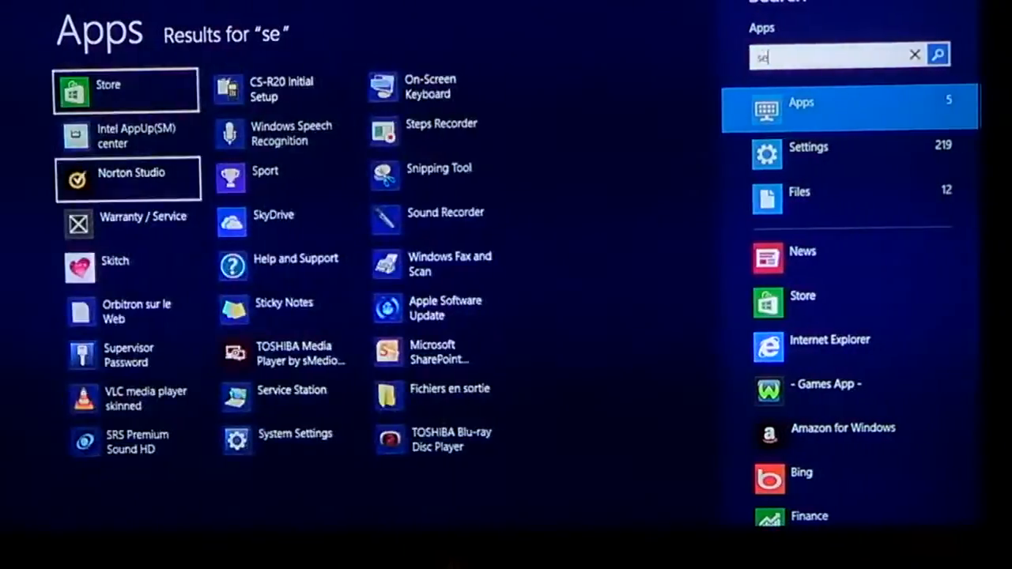
pyautogui.write('curity')
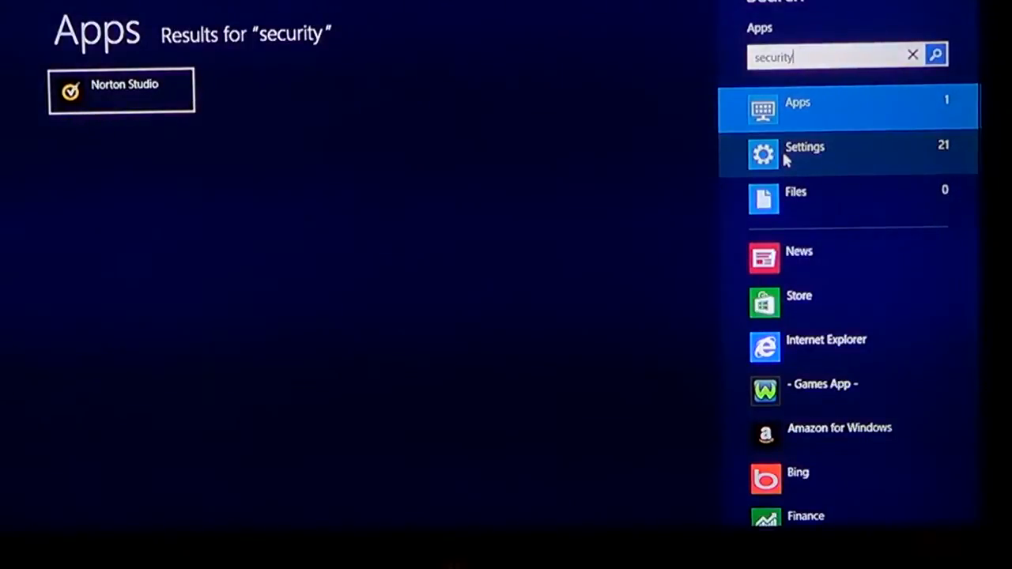
pyautogui.click(804, 147)
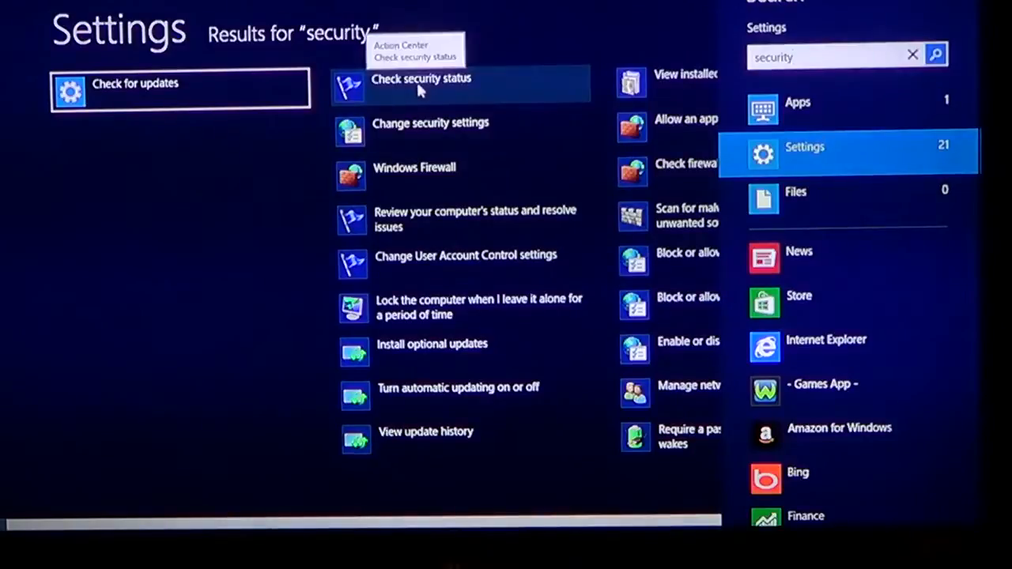
# Open 'Check security status' in Action Center, then Change Windows SmartScreen settings.
pyautogui.click(421, 78)
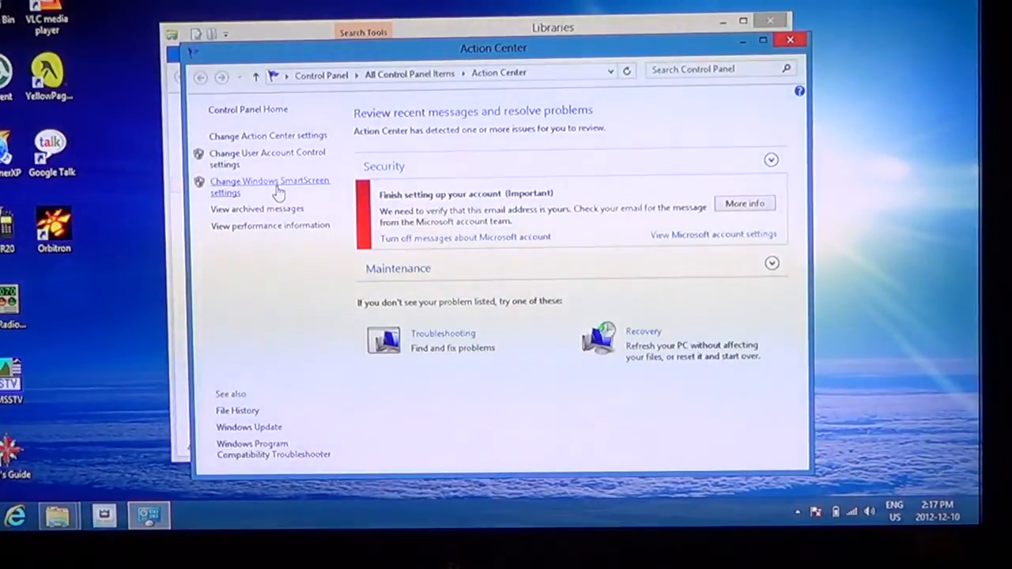
pyautogui.click(269, 187)
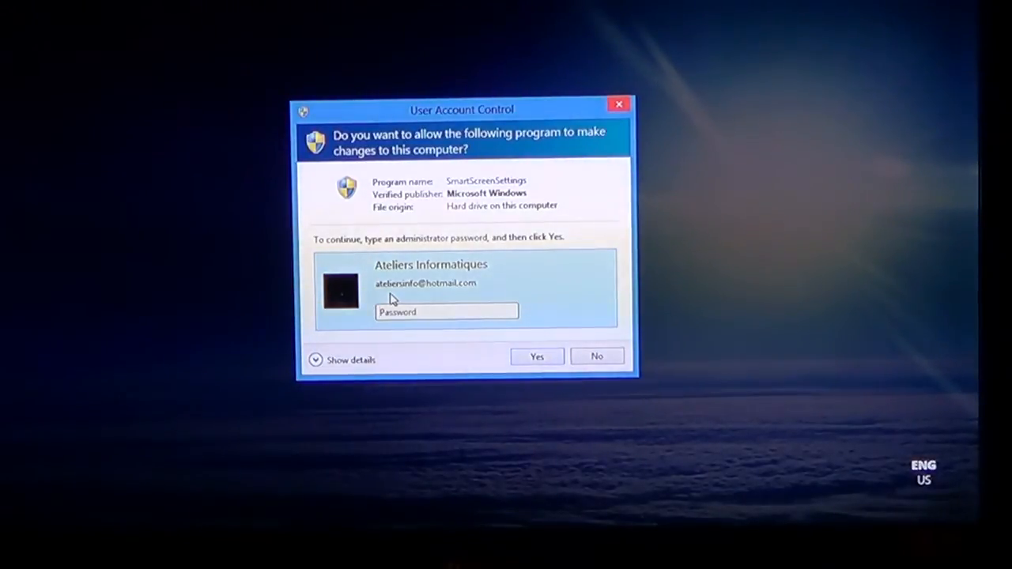
# Enter the administrator password in User Account Control, retyping it after the first failure.
pyautogui.write('•')
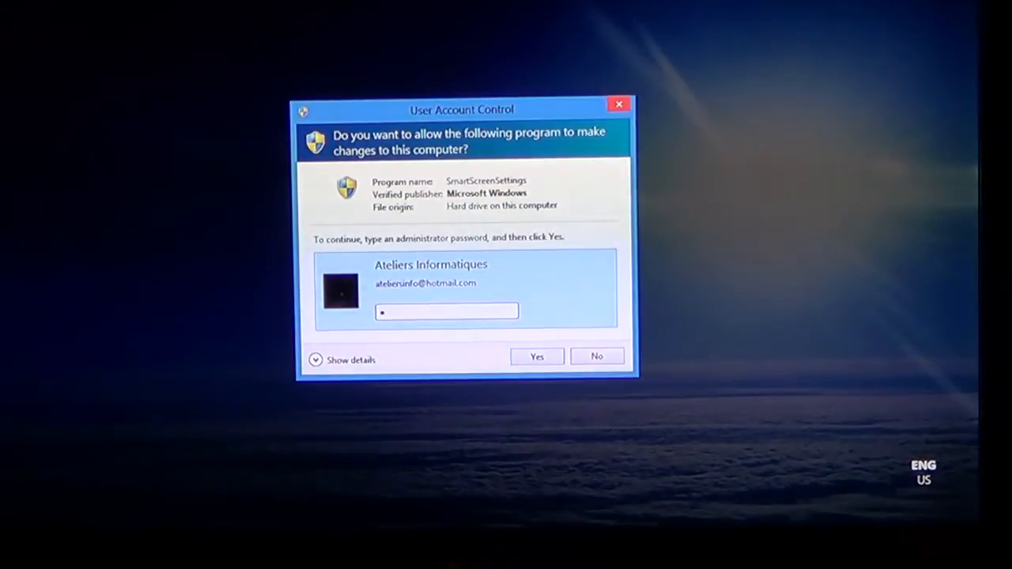
pyautogui.write('•')
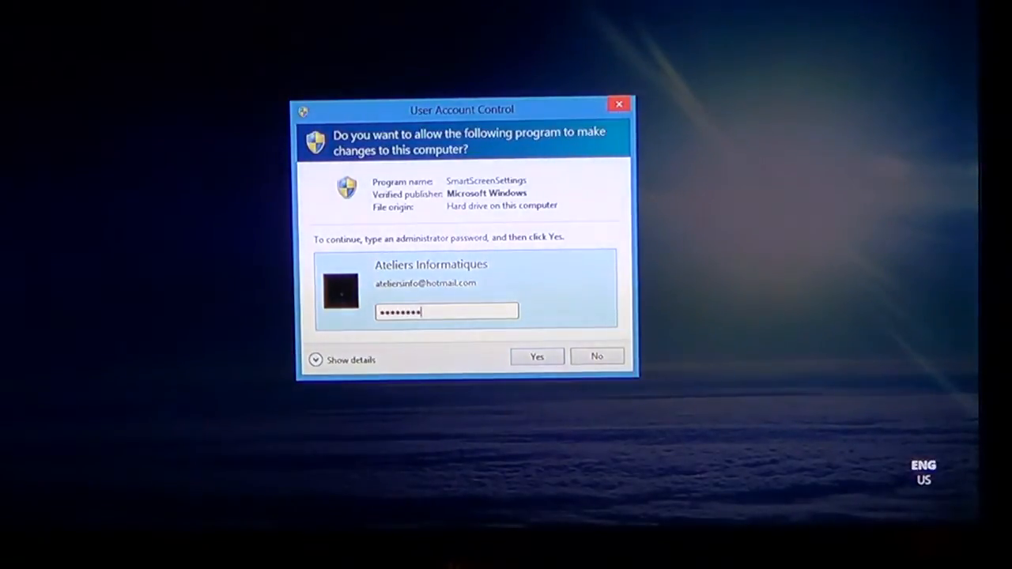
pyautogui.click(536, 356)
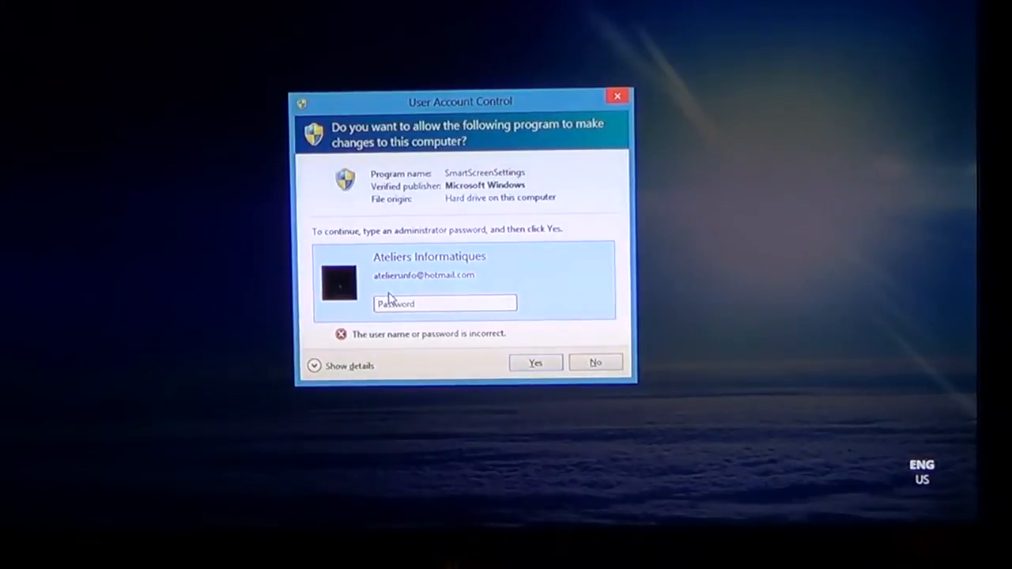
pyautogui.write('•')
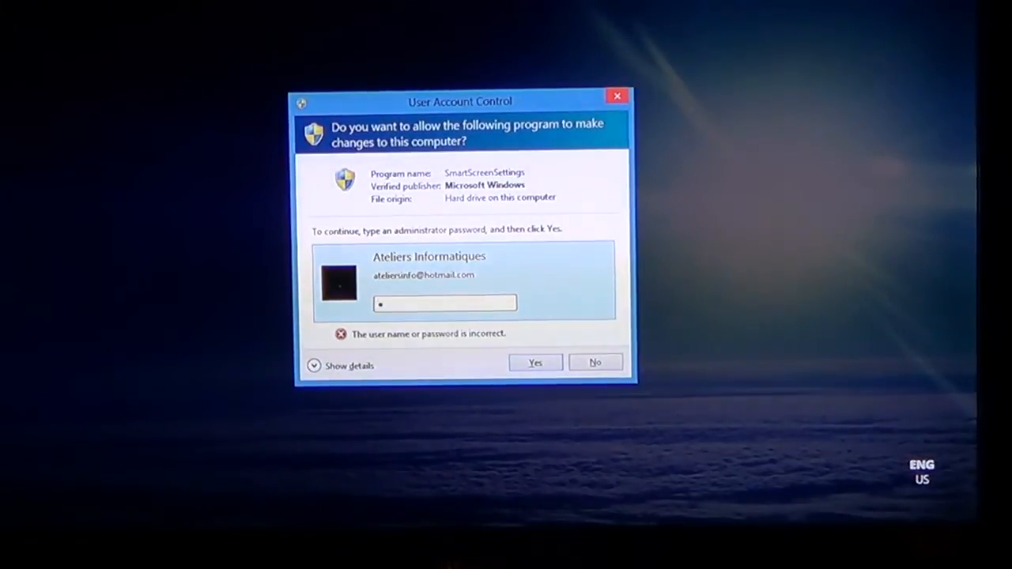
pyautogui.write('•••••')
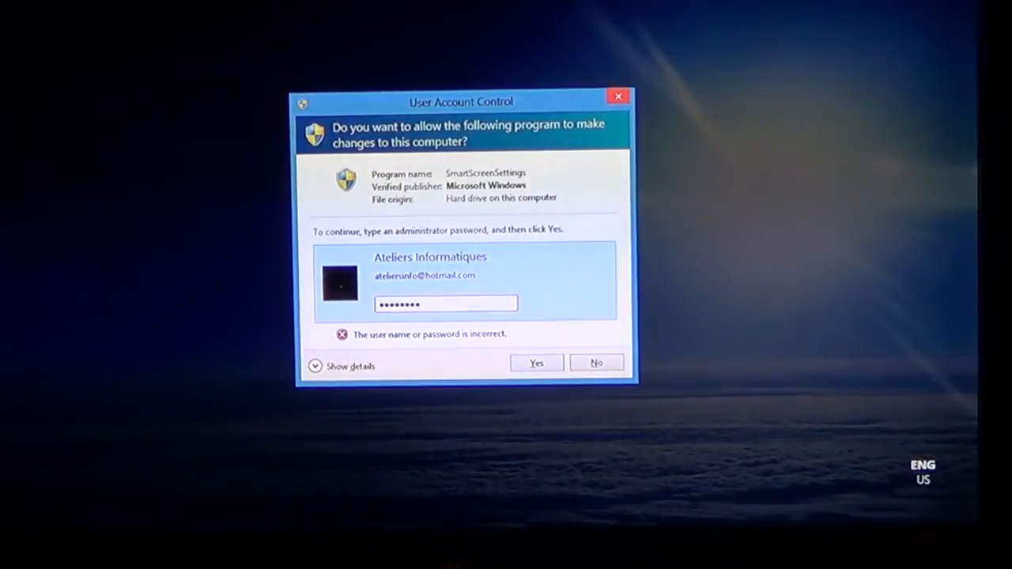
pyautogui.click(536, 363)
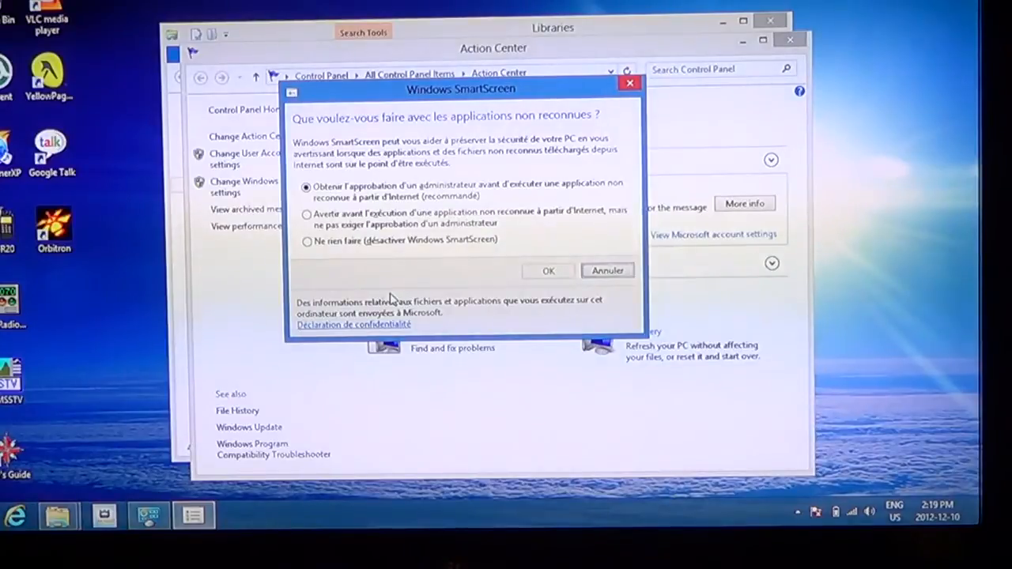
pyautogui.moveTo(316, 263)
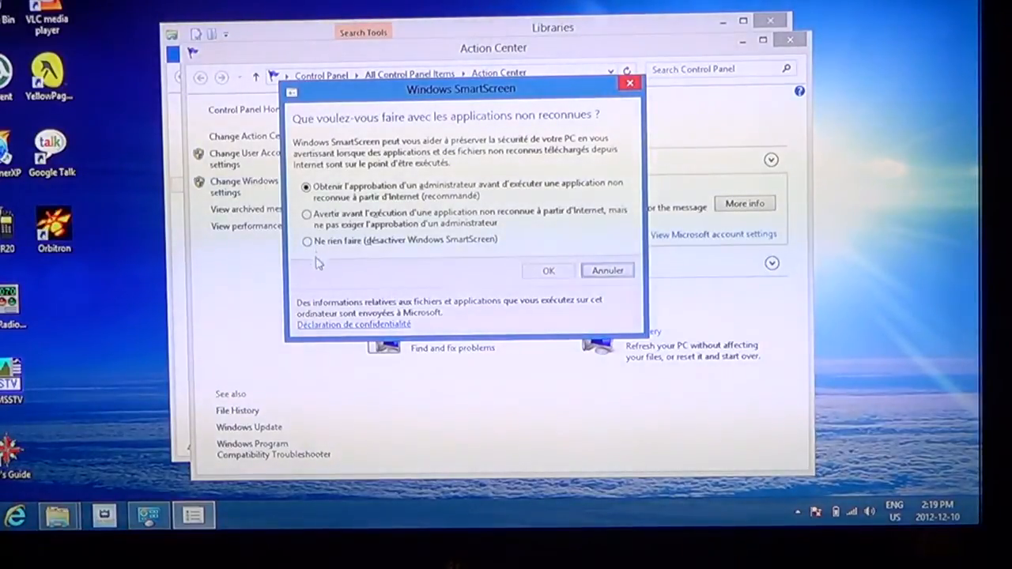
# Try each SmartScreen option, reselect the recommended administrator-approval one, and cancel unchanged.
pyautogui.click(306, 214)
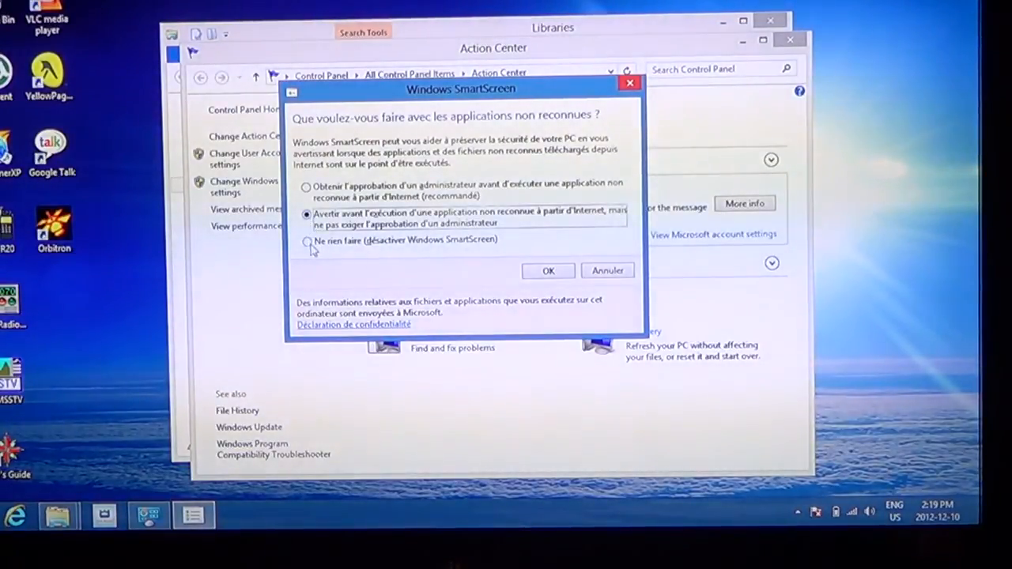
pyautogui.click(306, 241)
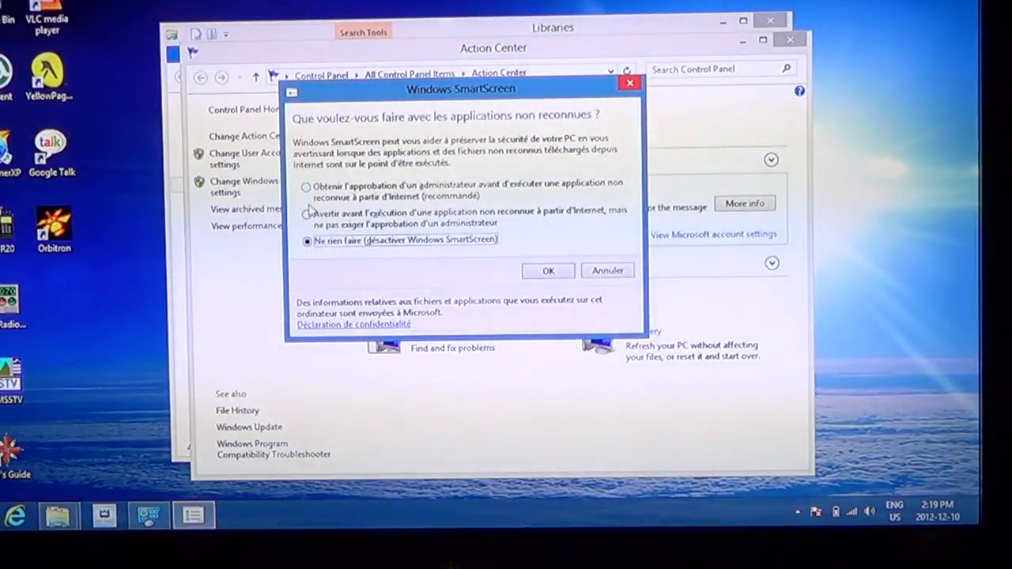
pyautogui.click(306, 188)
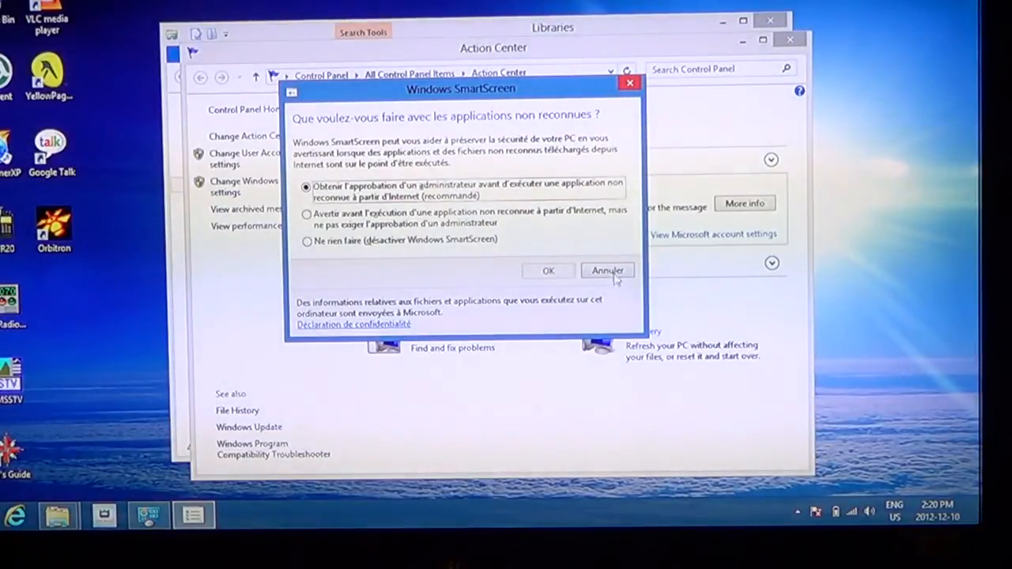
pyautogui.click(607, 270)
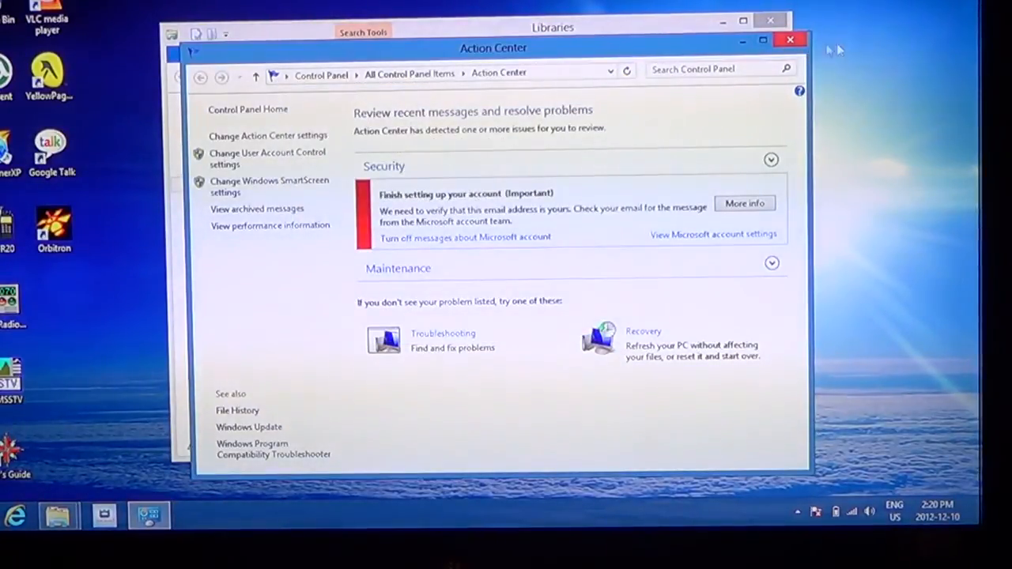